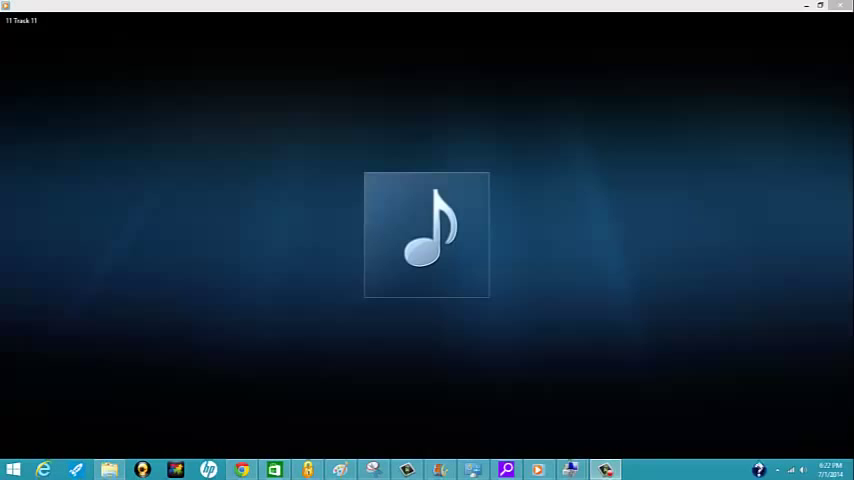
# Pause the track currently playing in Windows Media Player's Now Playing controls
pyautogui.click(804, 470)
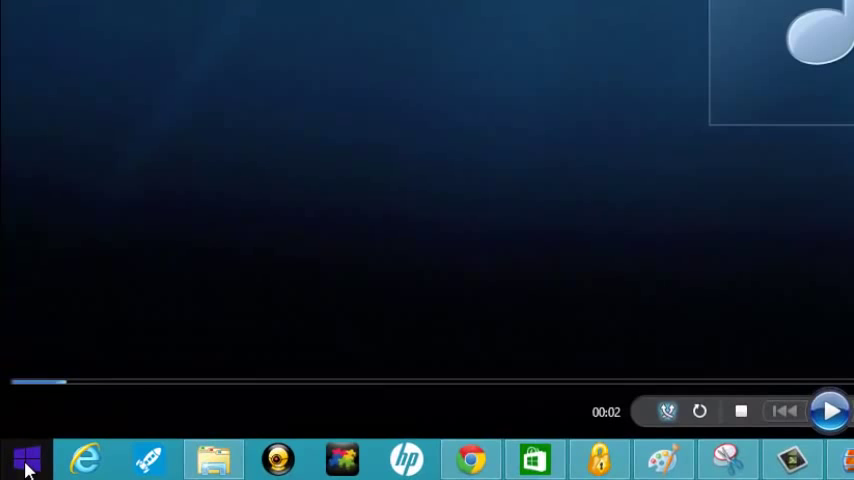
# Launch Computer Management from the Start button's Quick Link menu
pyautogui.rightClick(24, 460)
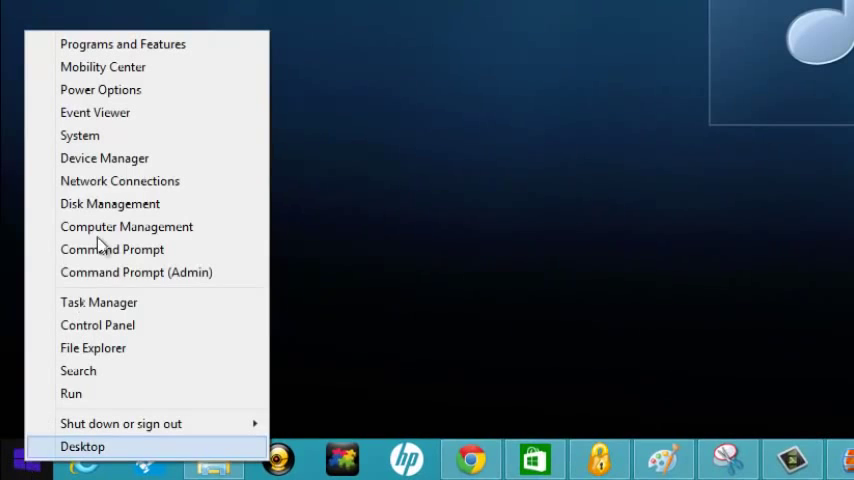
pyautogui.click(82, 446)
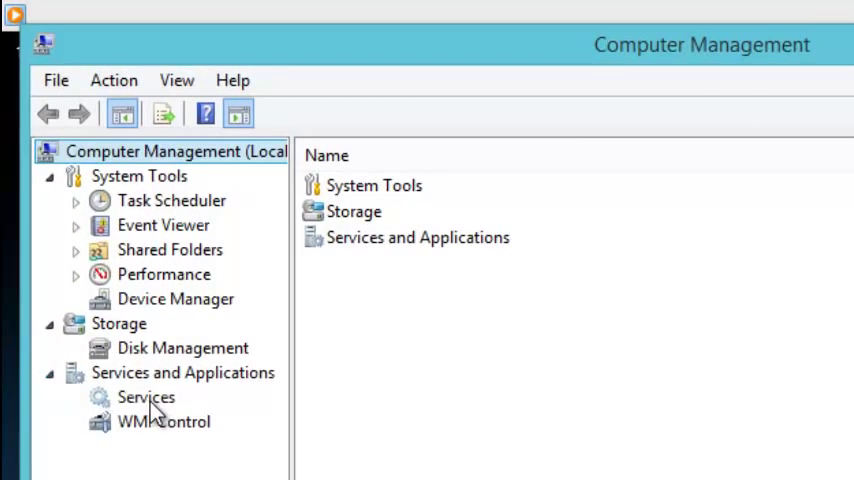
# Show the Services list under Services and Applications and locate Windows Audio
pyautogui.click(146, 396)
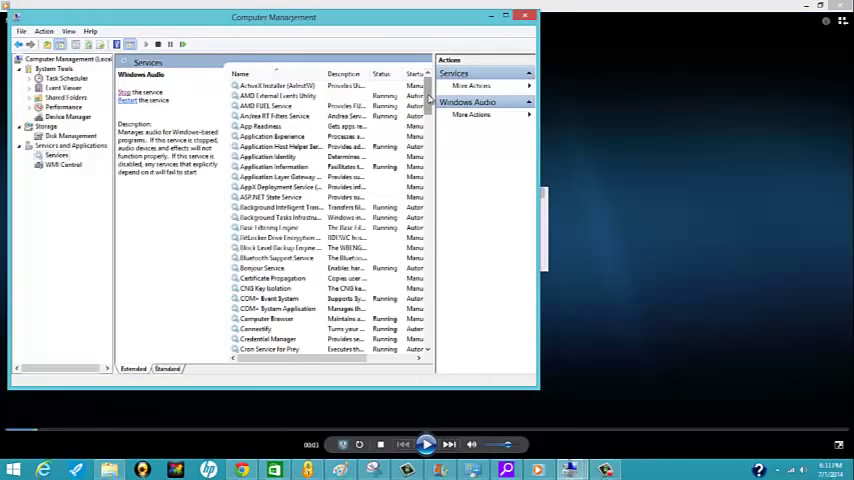
pyautogui.scroll(-3)
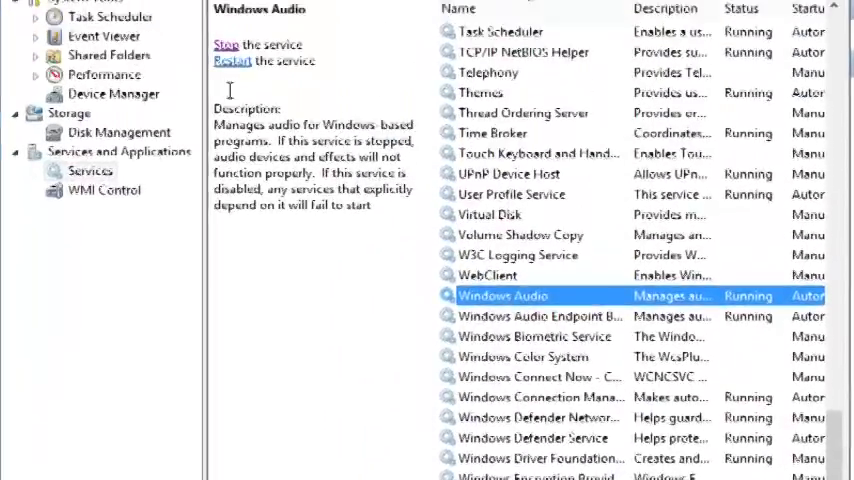
# Stop the Windows Audio service, confirm the Service Control dialog, then start it again
pyautogui.click(224, 44)
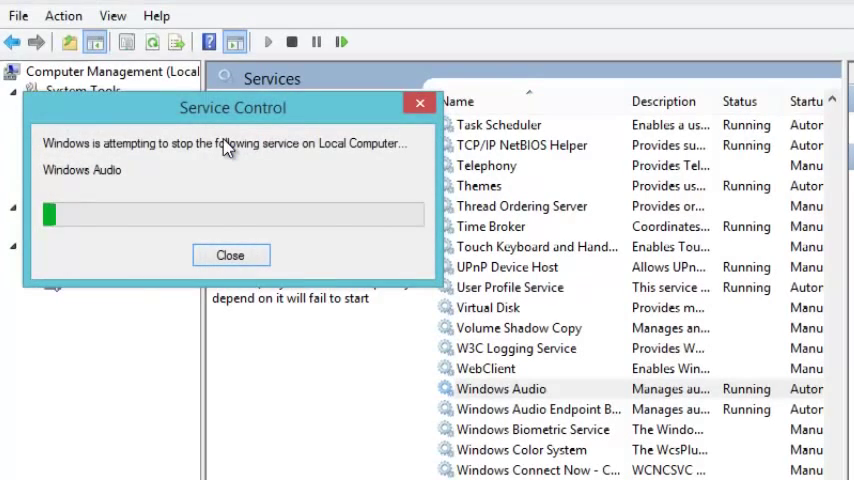
pyautogui.click(230, 256)
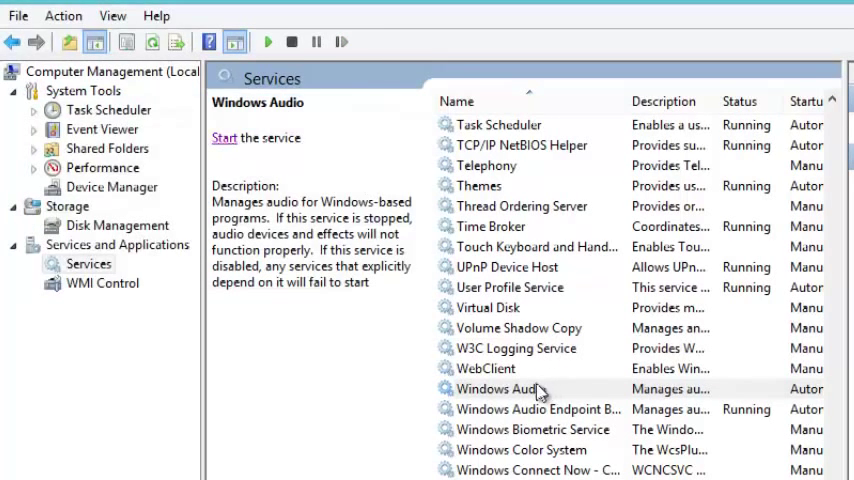
pyautogui.click(500, 388)
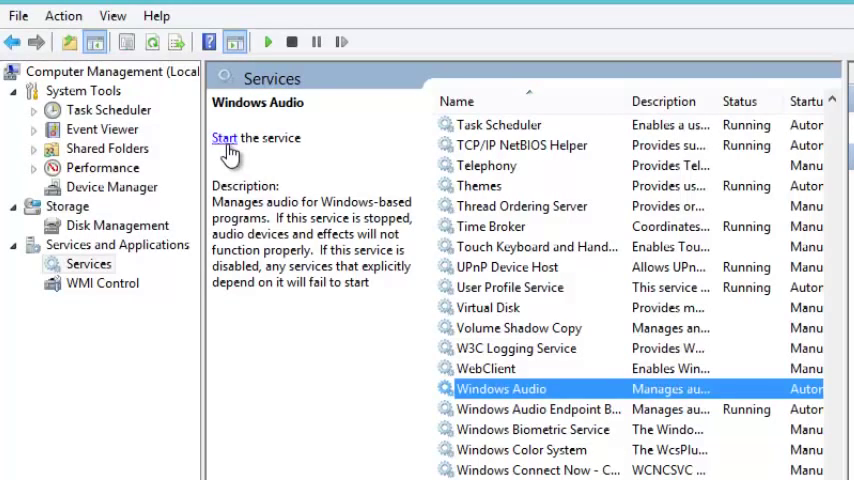
pyautogui.click(224, 138)
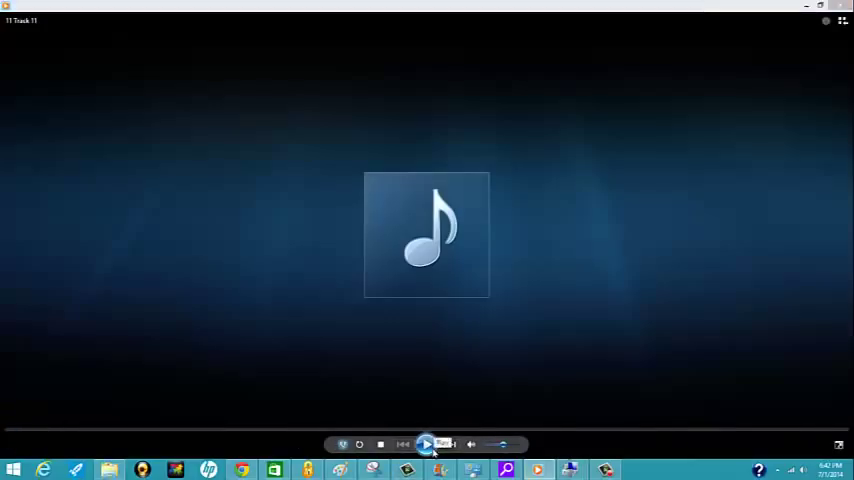
# Resume the track in Windows Media Player for a few seconds, then pause it again
pyautogui.click(426, 444)
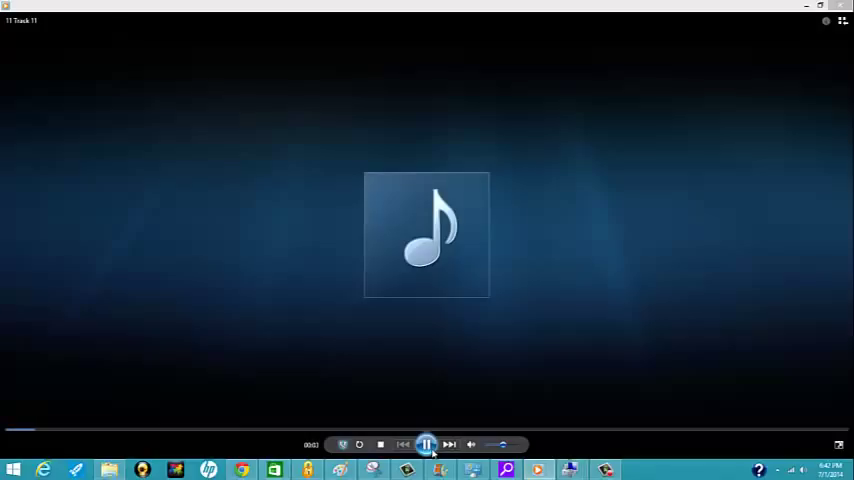
pyautogui.click(426, 444)
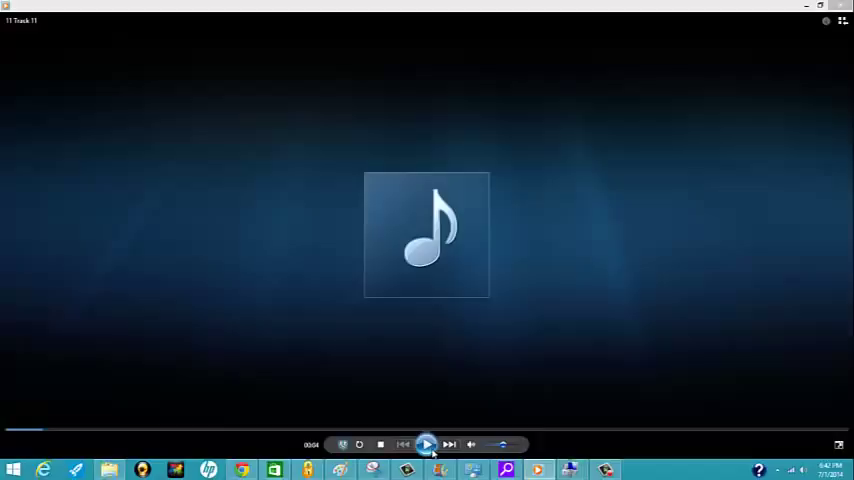